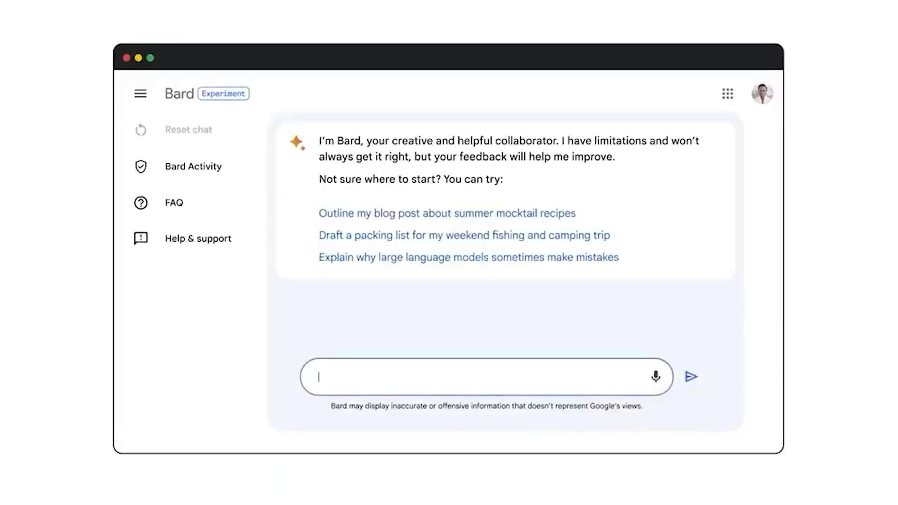
Step: Submit 'outline my blog post about summer mocktail recipes' to Bard and get three draft outlines
text(a novel. how can i get starte)
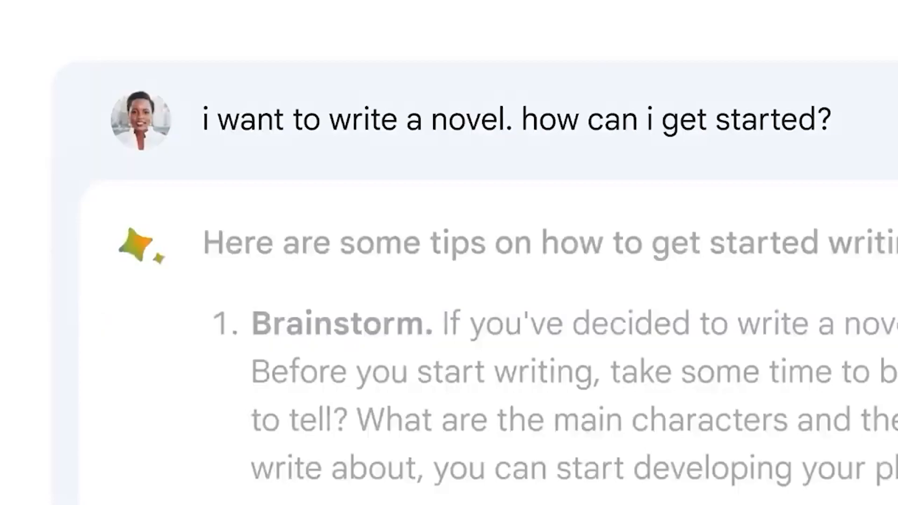
scroll(down, 3)
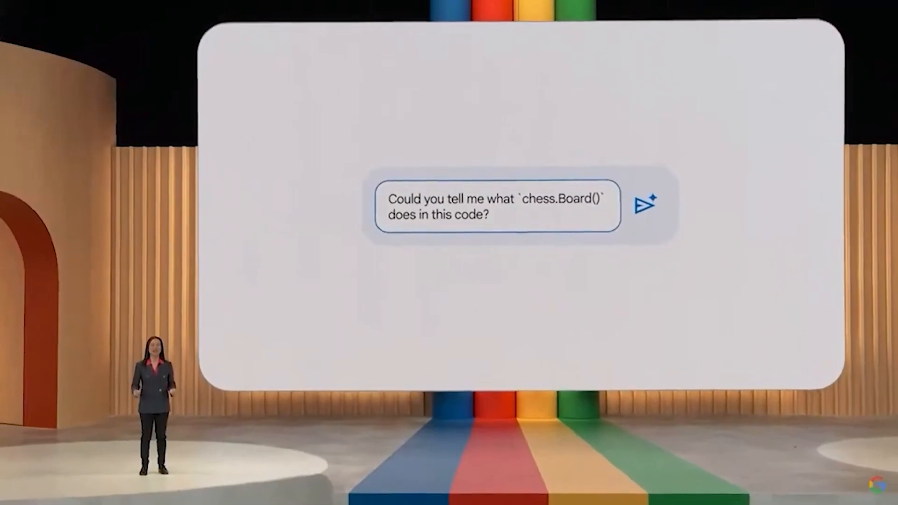
click(644, 203)
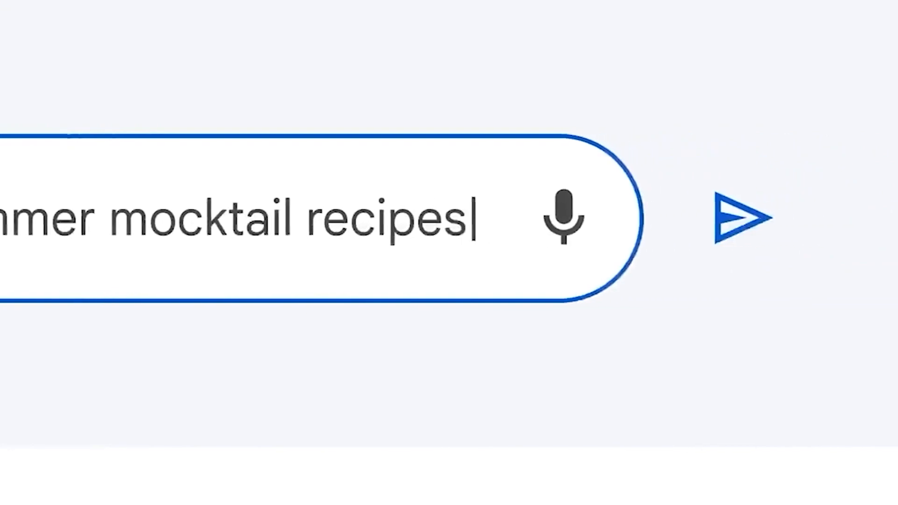
click(741, 221)
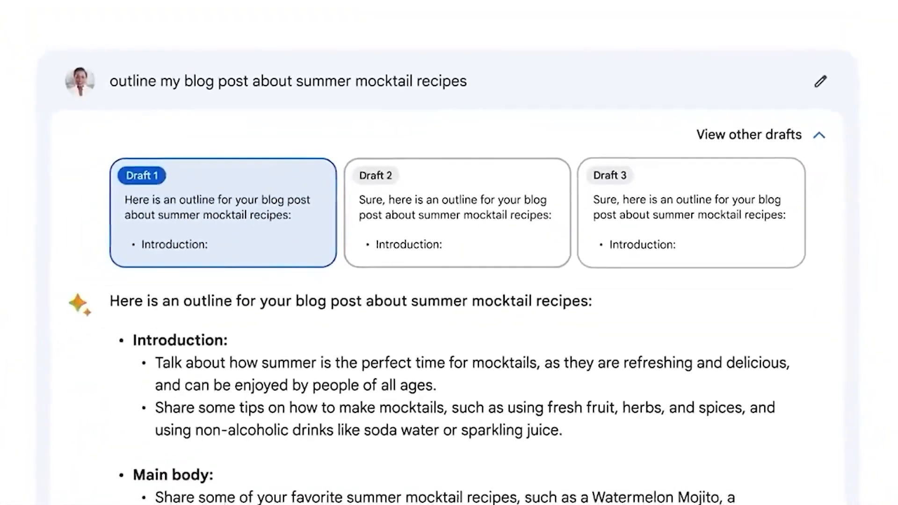